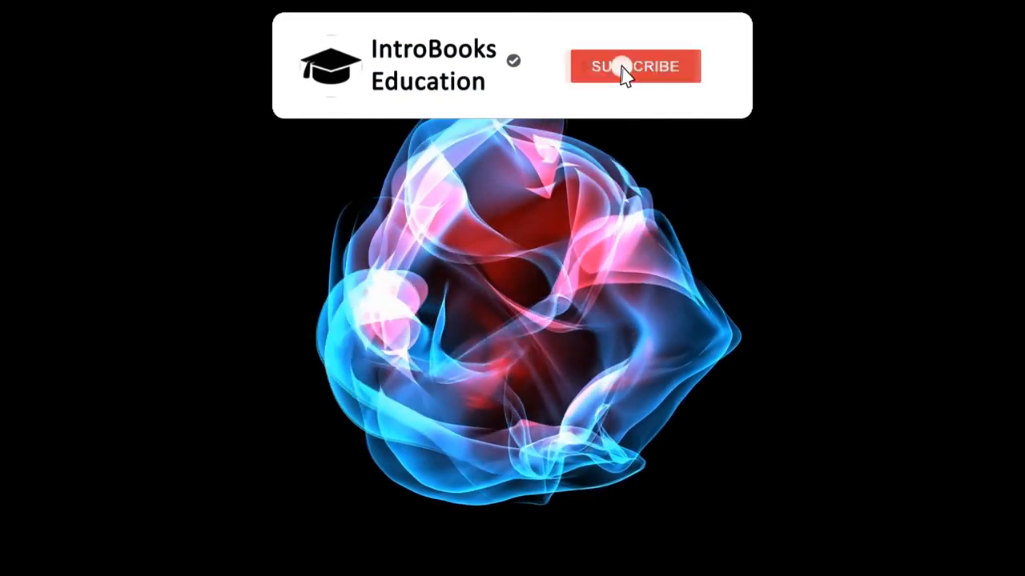
pyautogui.click(631, 68)
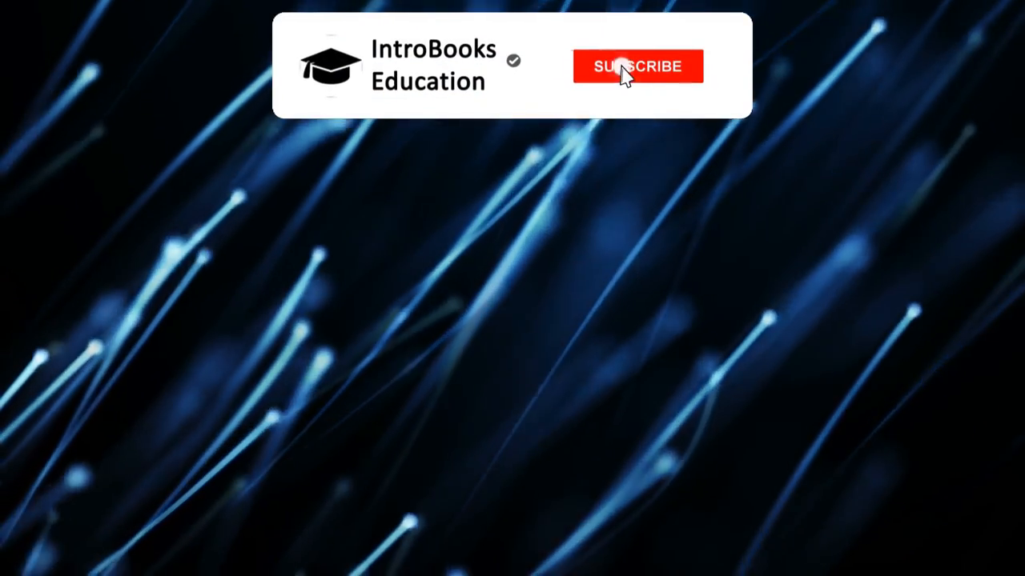
pyautogui.click(631, 67)
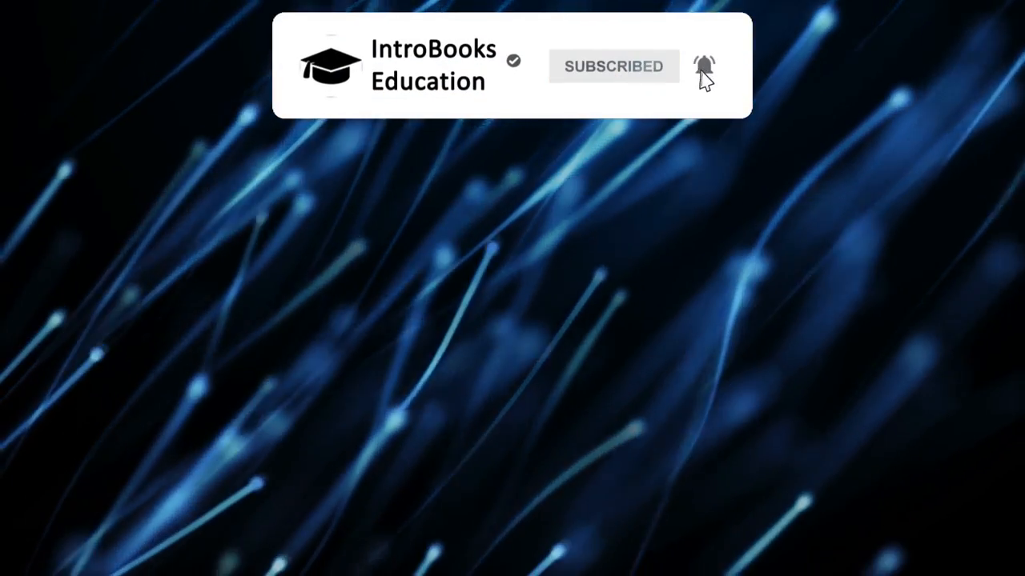